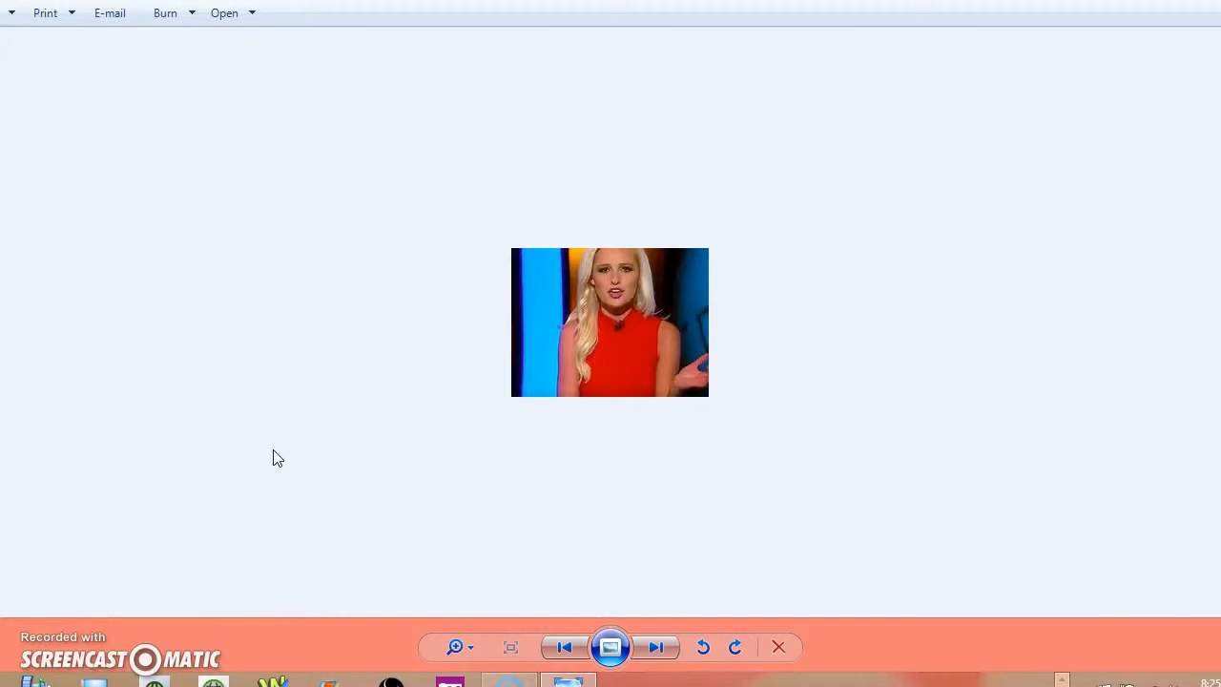
mouse_move(380, 476)
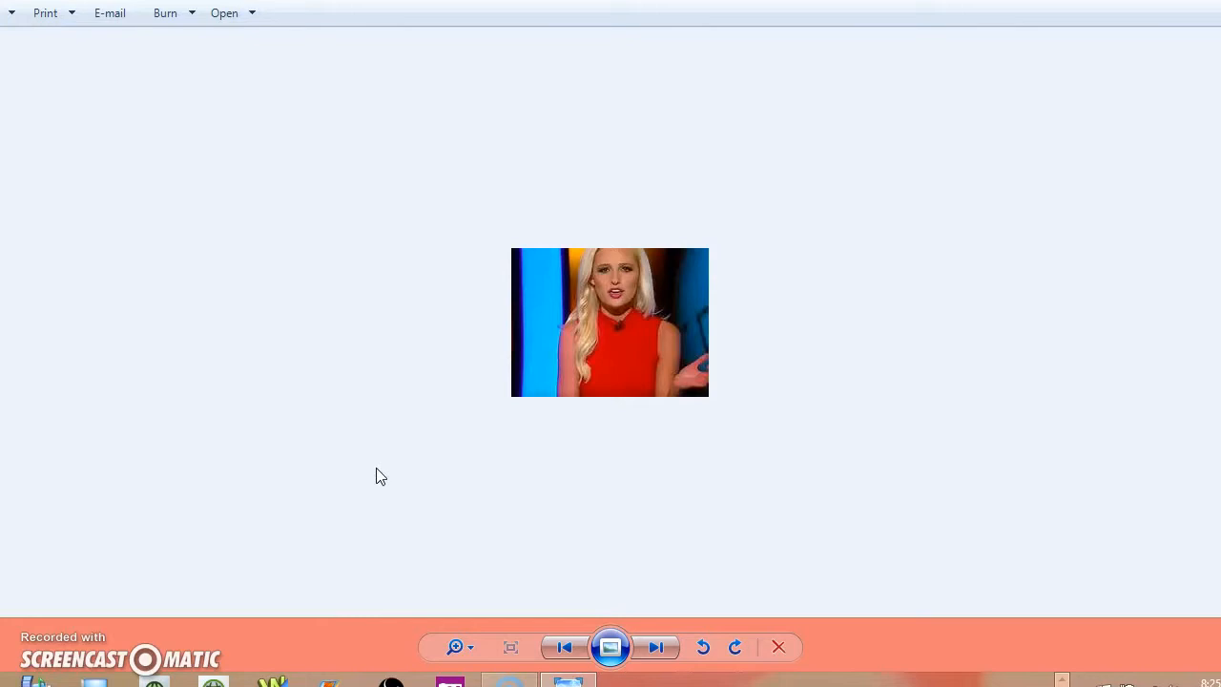
mouse_move(467, 558)
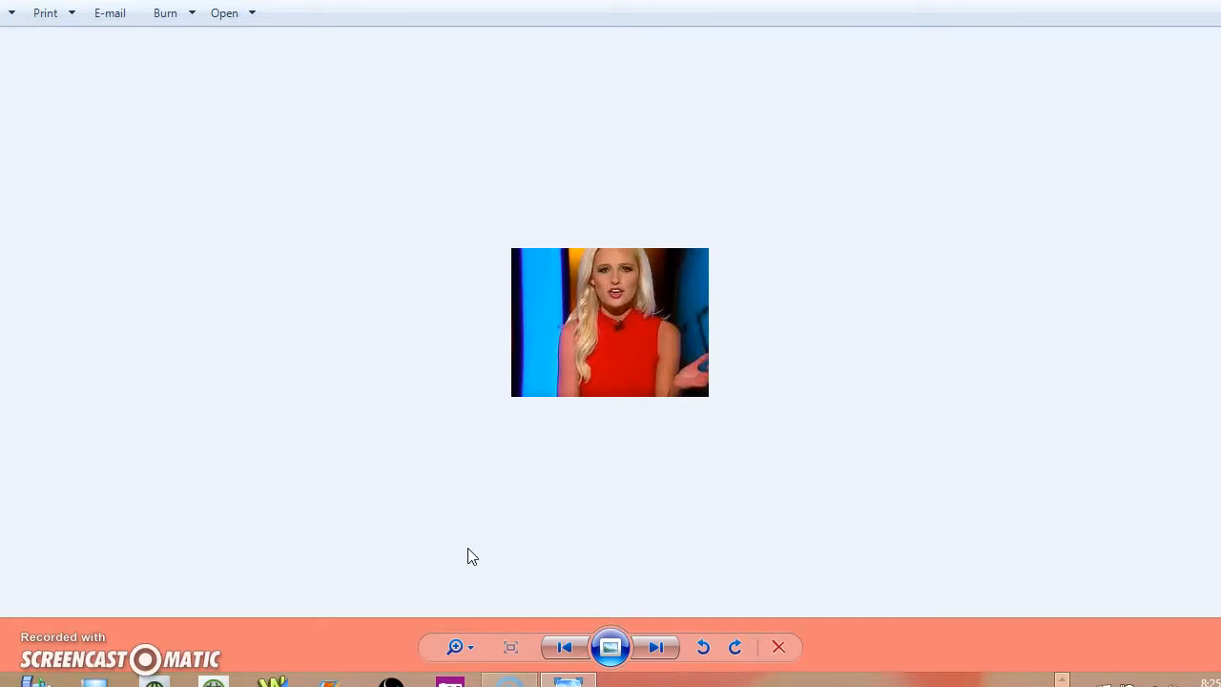
mouse_move(759, 460)
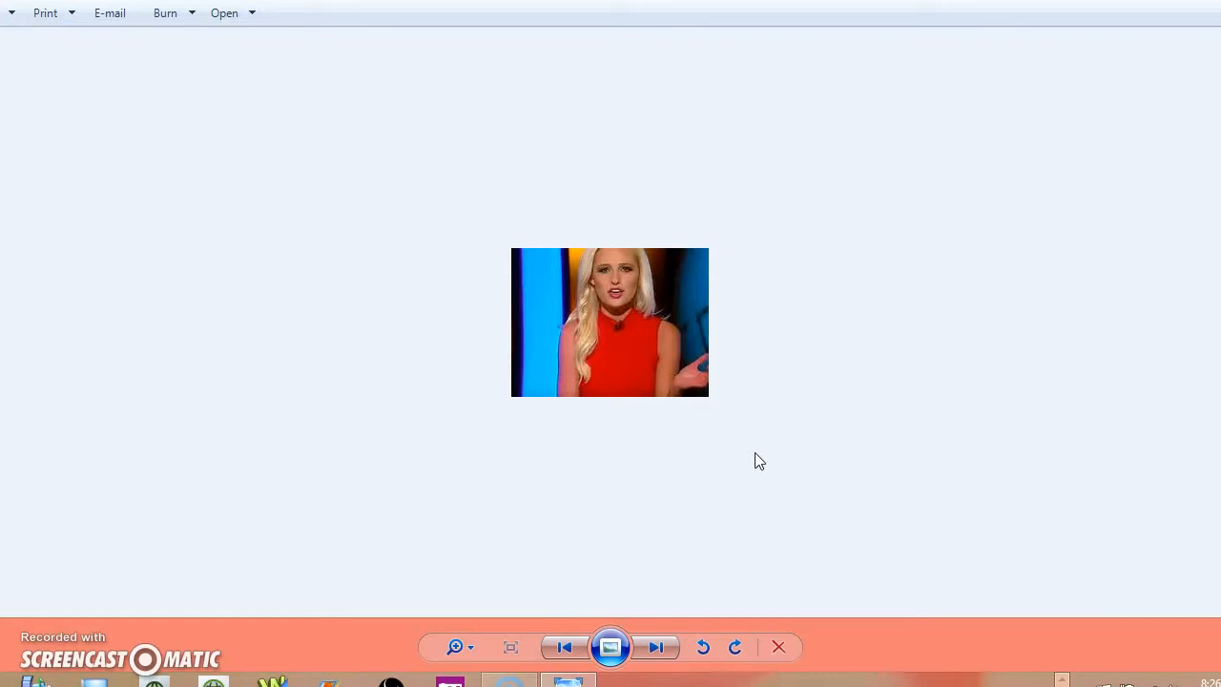
mouse_move(828, 181)
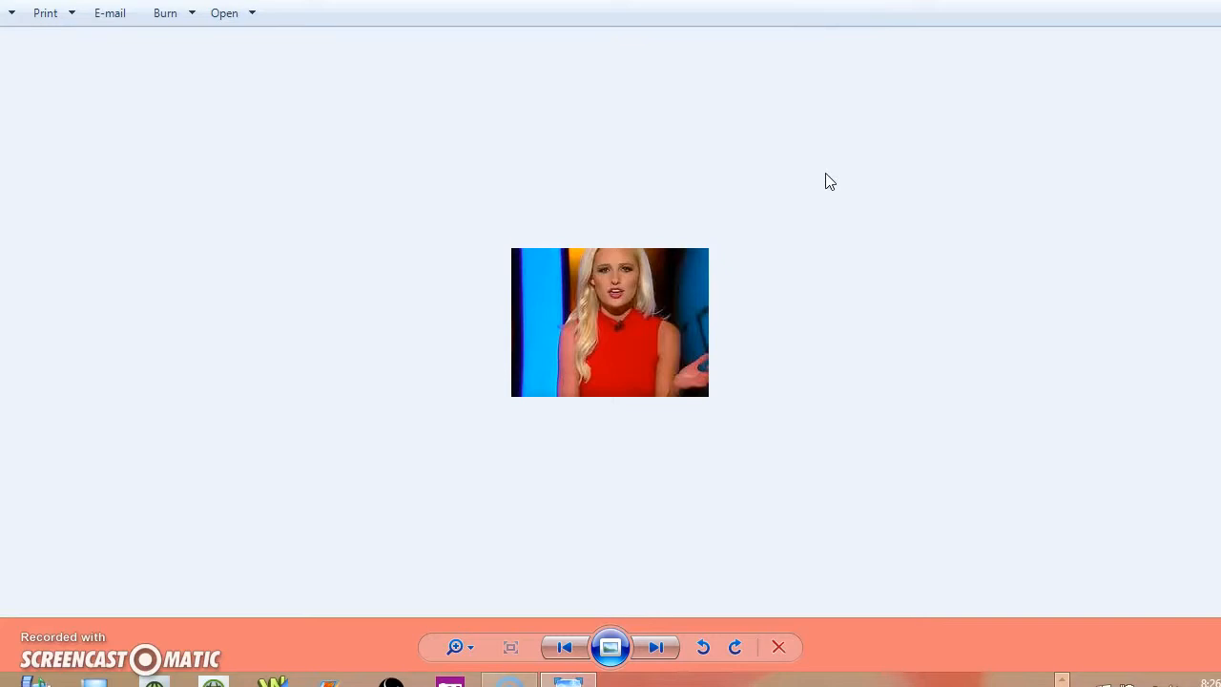
mouse_move(805, 184)
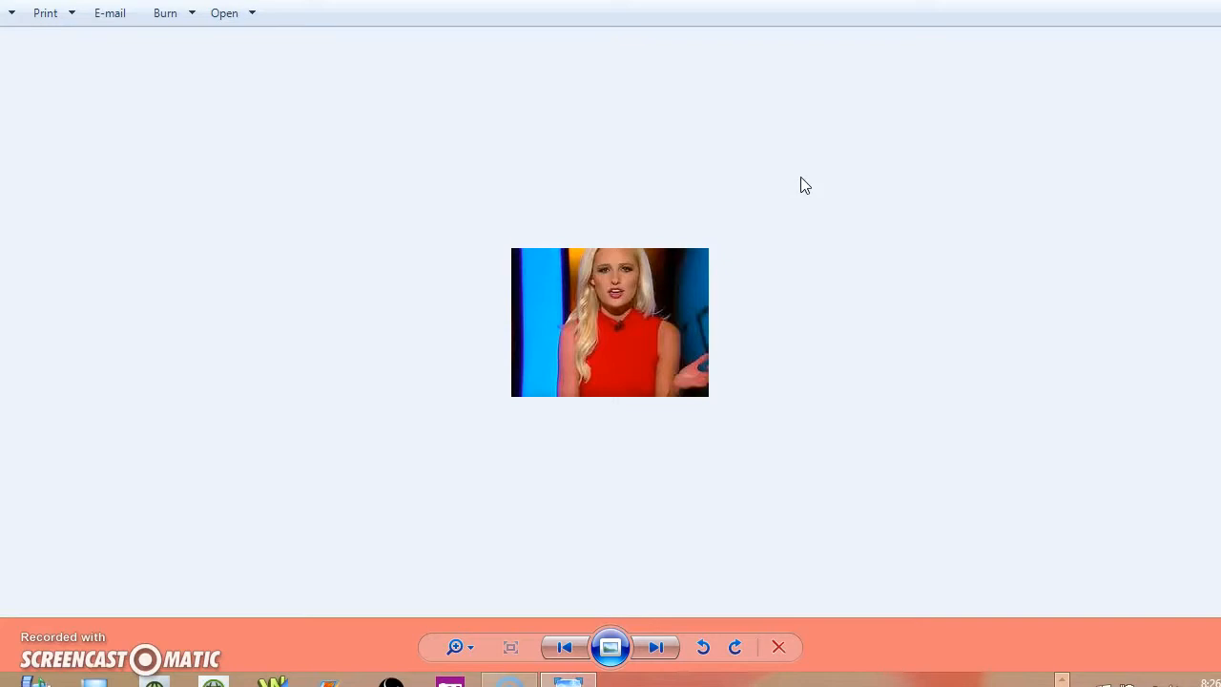
mouse_move(835, 196)
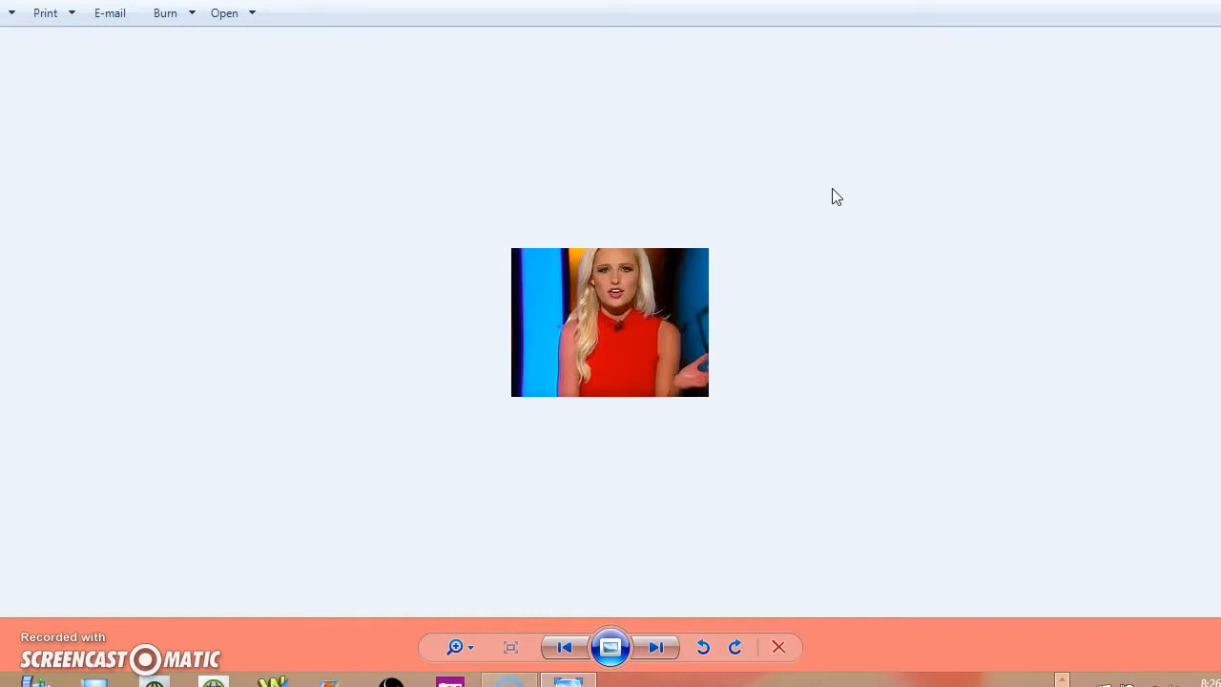
mouse_move(298, 336)
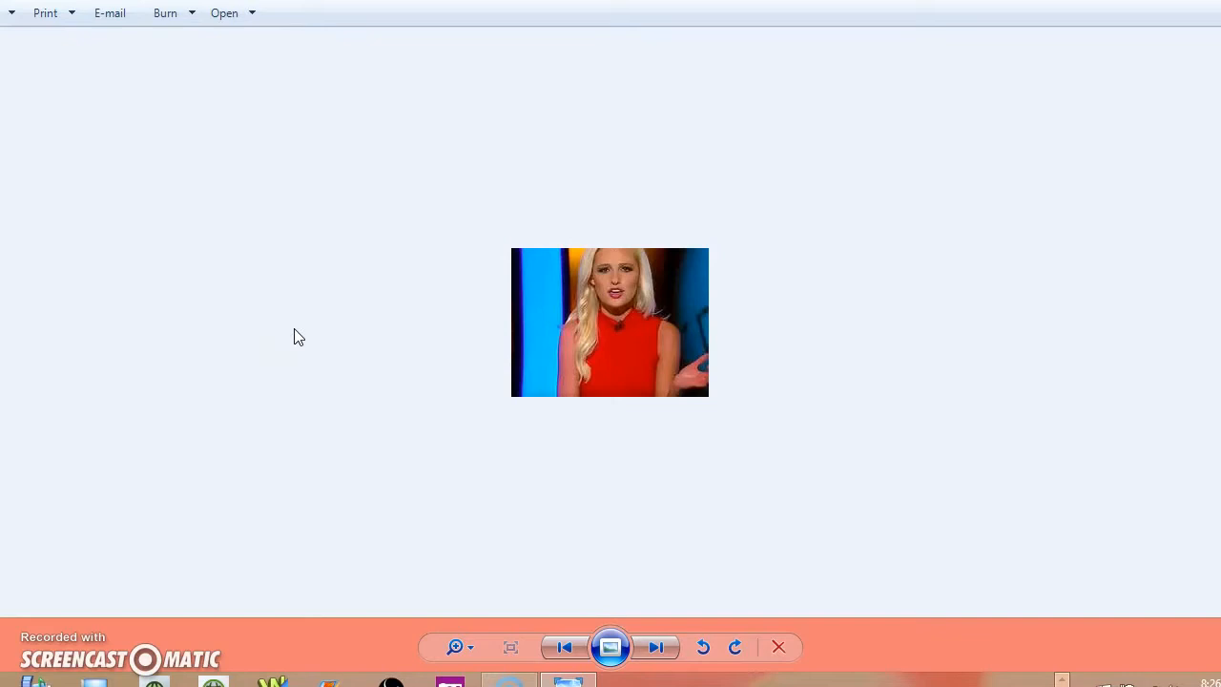
mouse_move(347, 322)
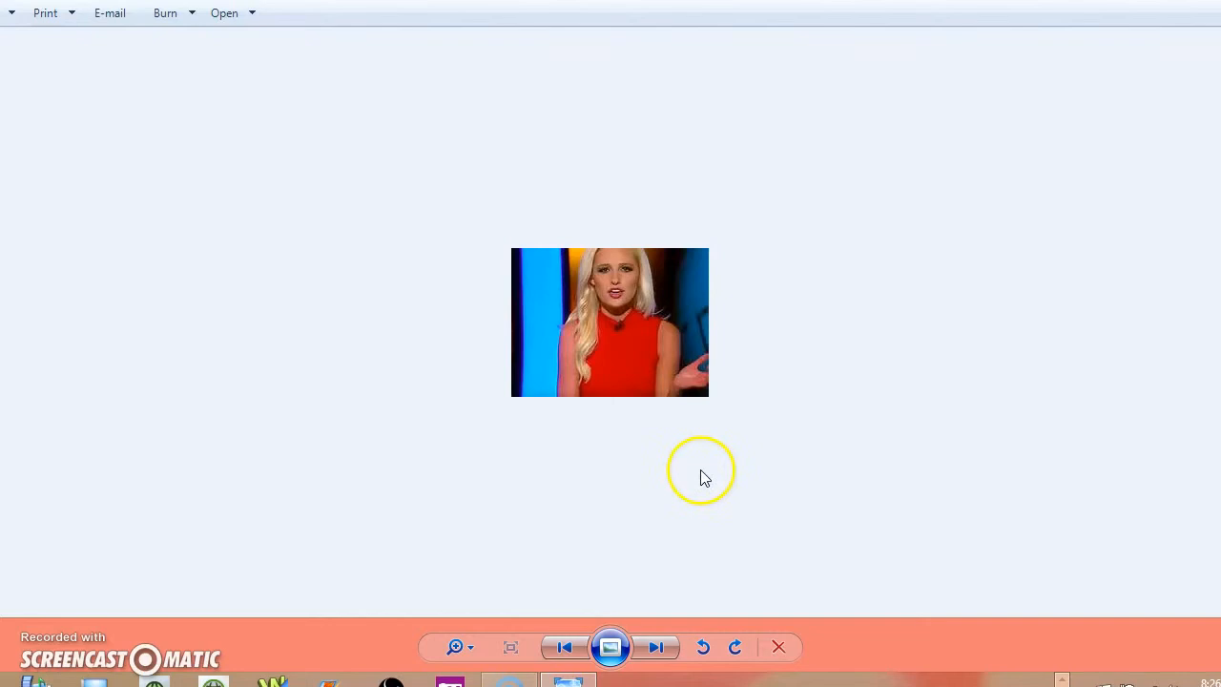
mouse_move(729, 400)
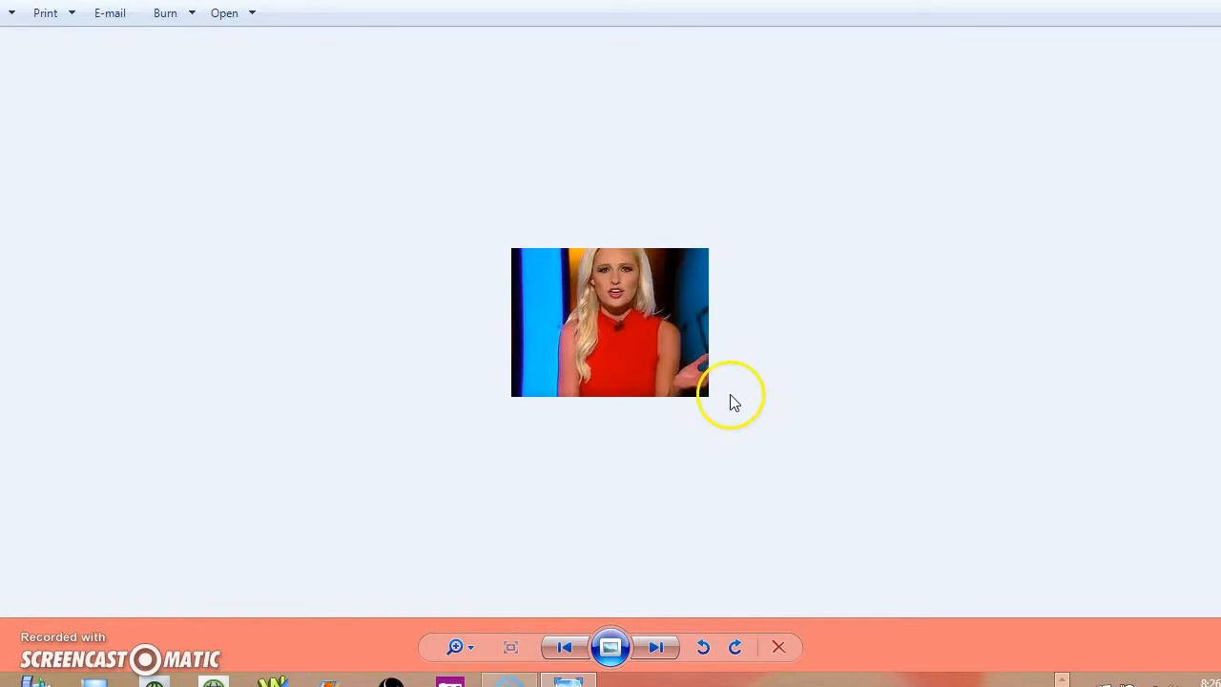
mouse_move(760, 361)
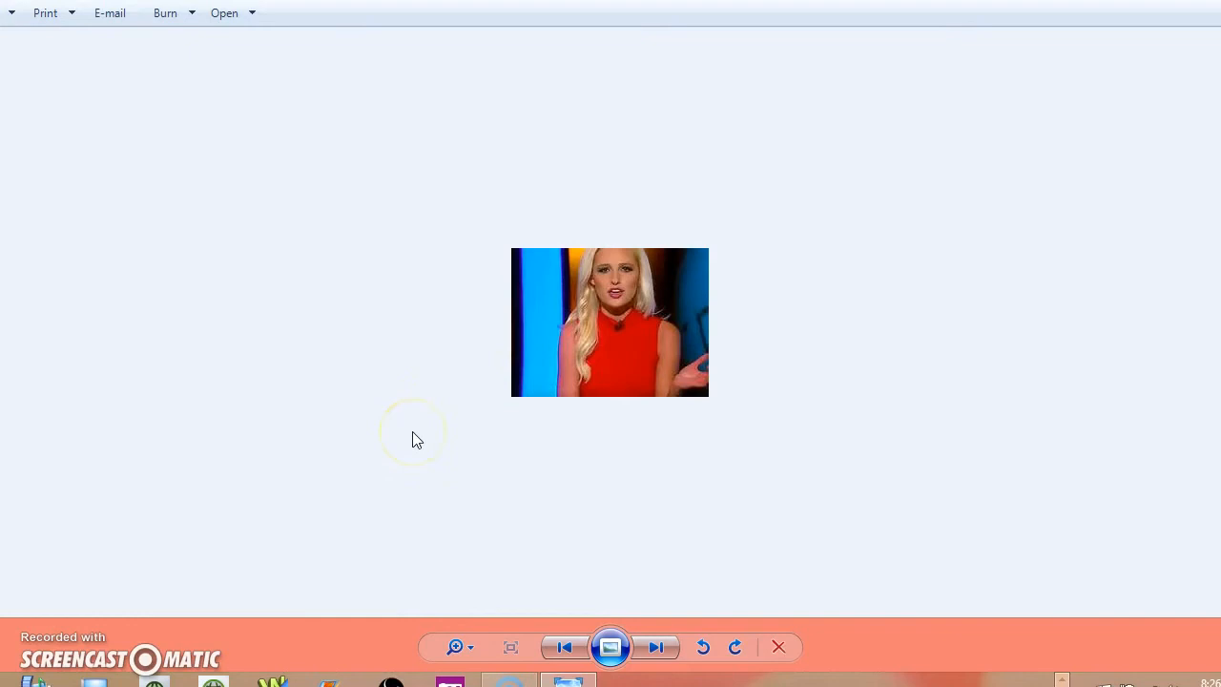
mouse_move(301, 370)
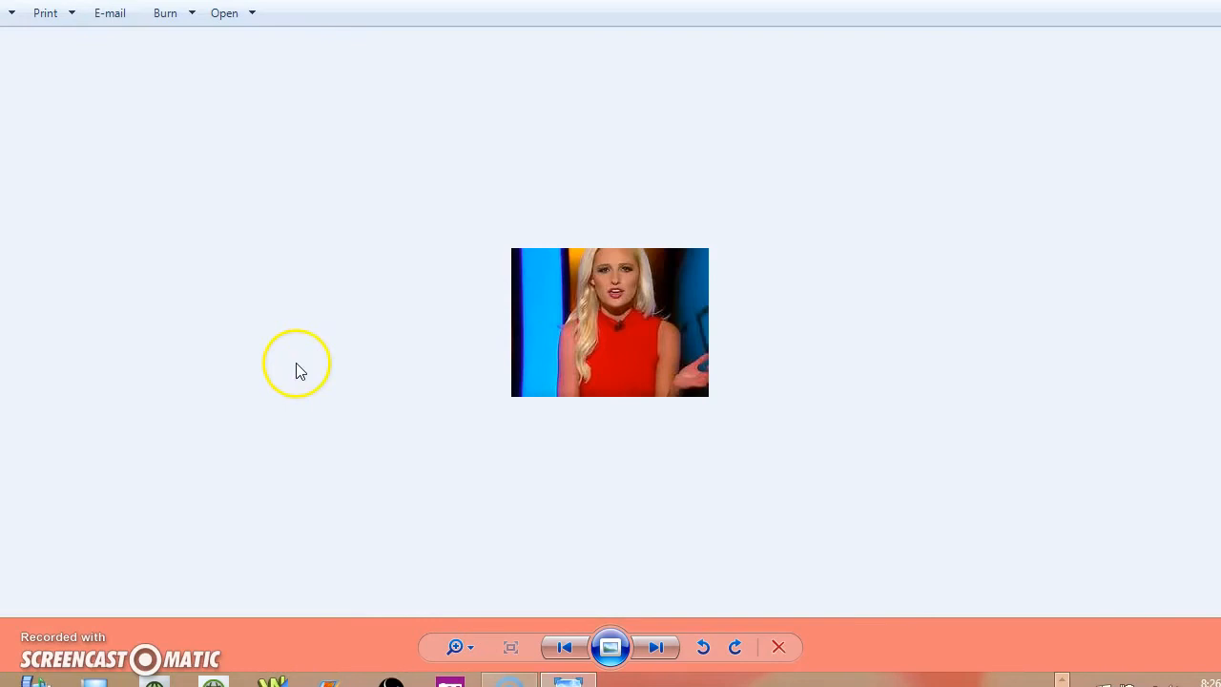